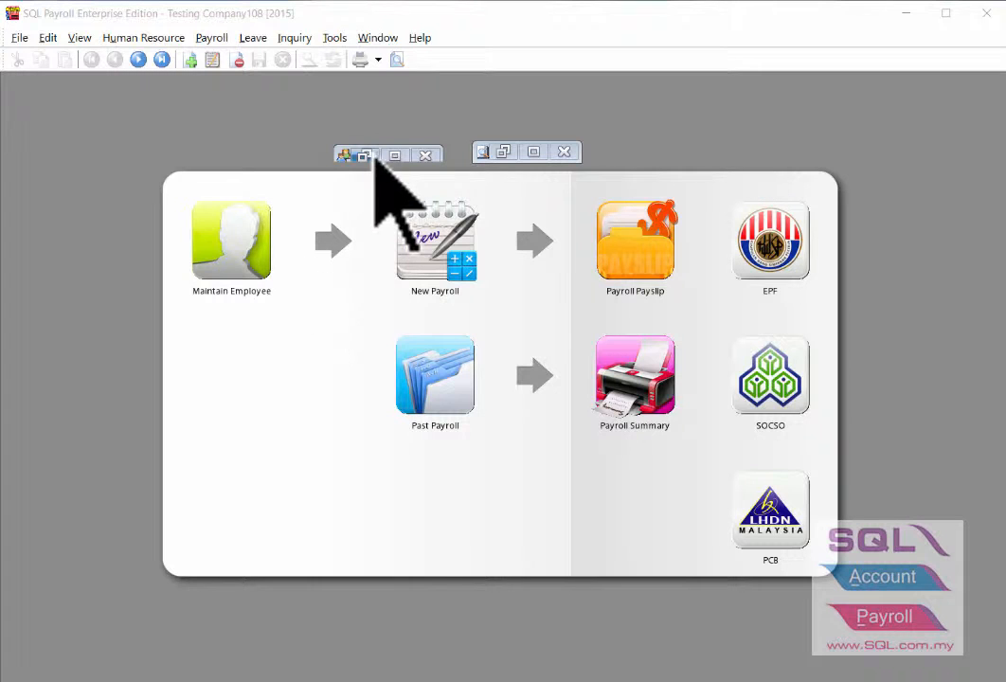
- Open the Maintain Employee browse list from the dashboard
{"action": "left_click", "coordinate": [231, 240]}
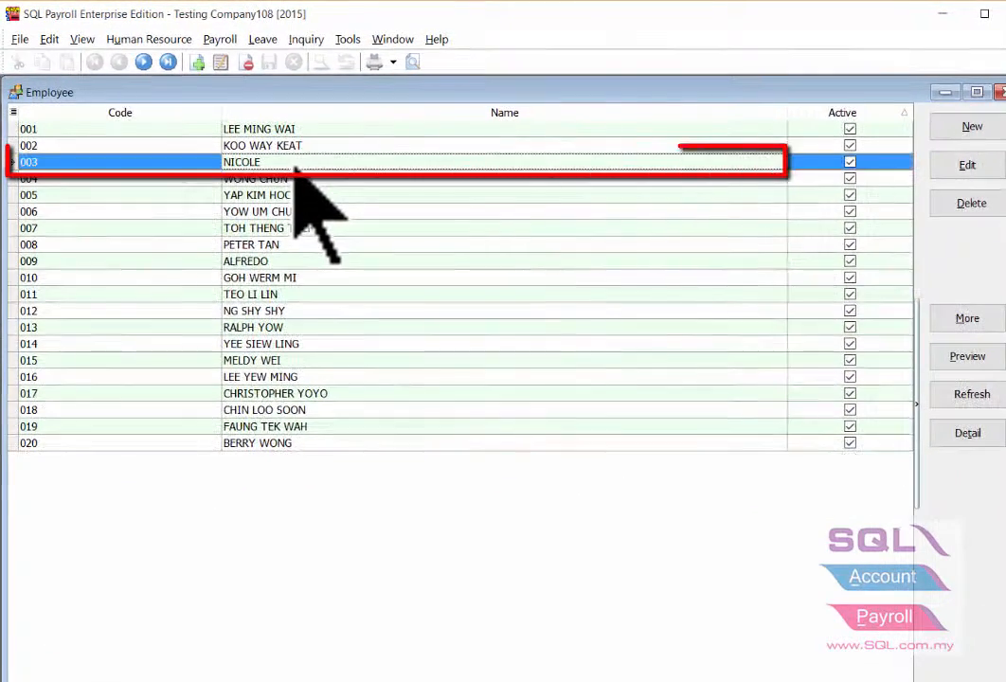
- Untick Active on NICOLE's (003) employee record and save it
{"action": "double_click", "coordinate": [242, 162]}
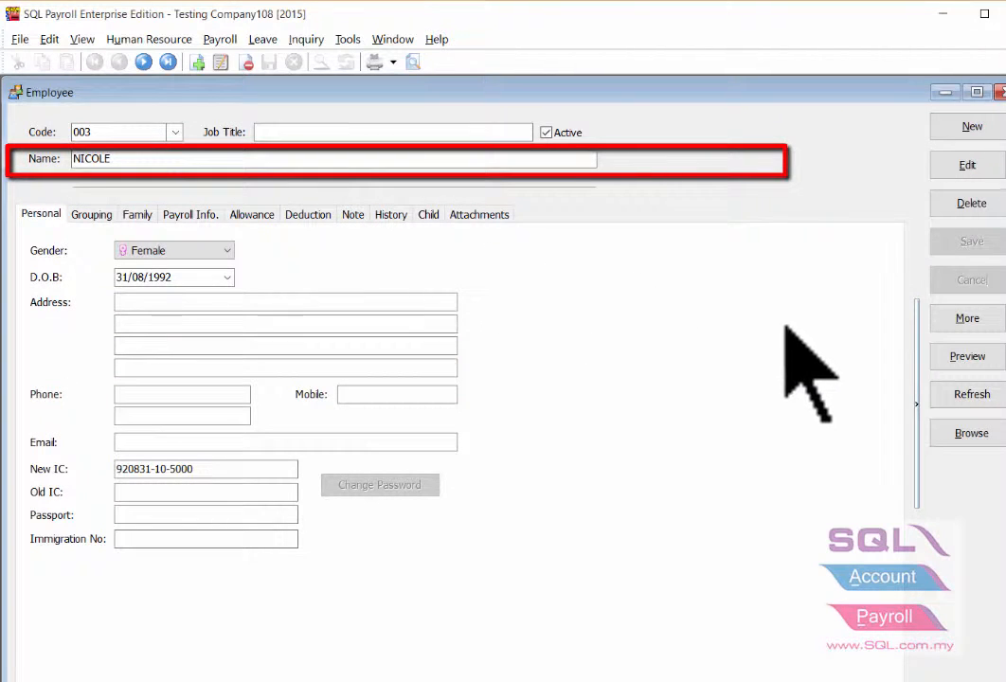
{"action": "left_click", "coordinate": [967, 164]}
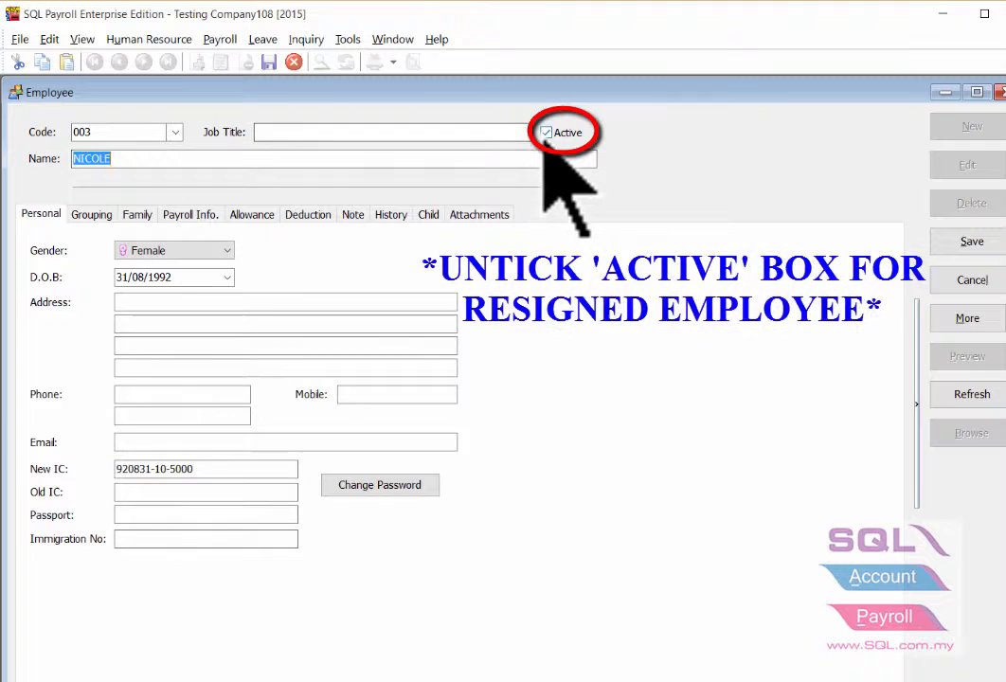
{"action": "left_click", "coordinate": [547, 132]}
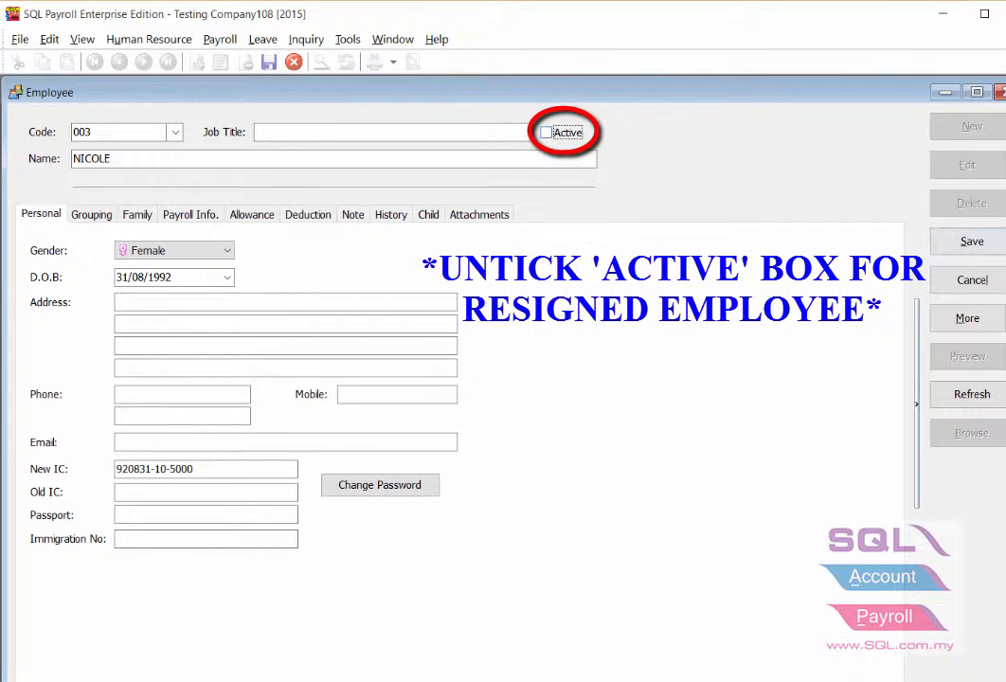
{"action": "left_click", "coordinate": [546, 131]}
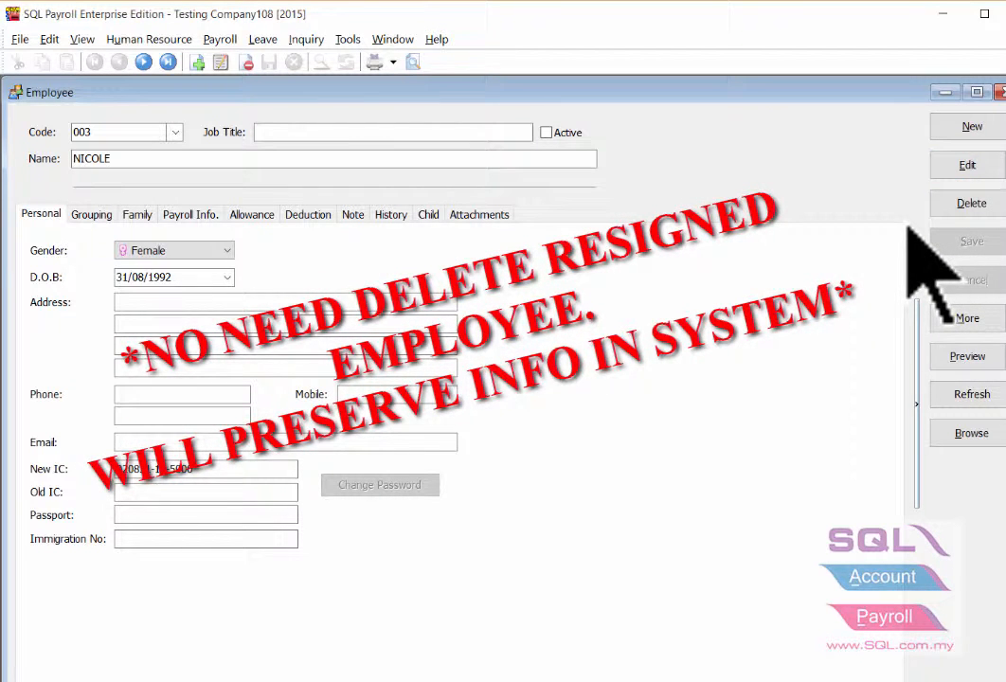
{"action": "mouse_move", "coordinate": [583, 446]}
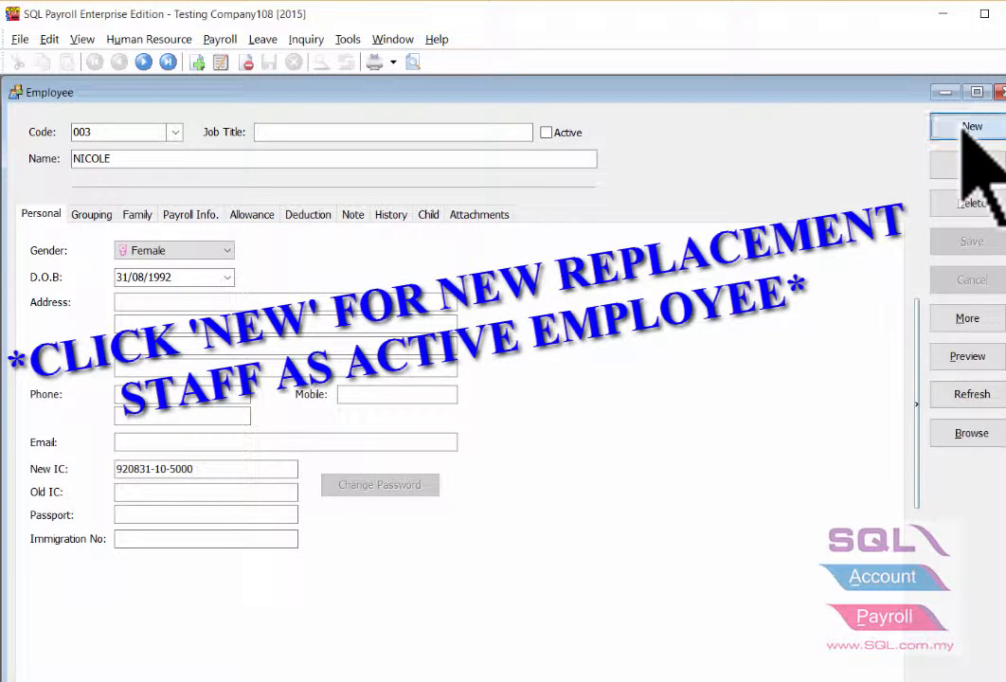
- Create a new employee with code 21 and name 'ALI', kept active
{"action": "left_click", "coordinate": [972, 127]}
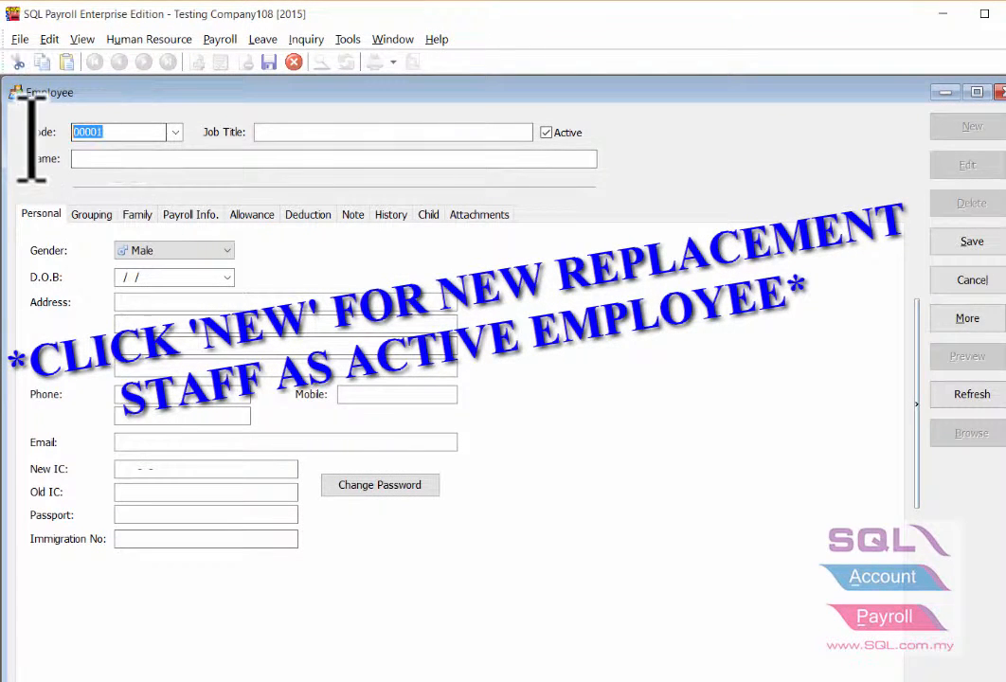
{"action": "type", "text": "21"}
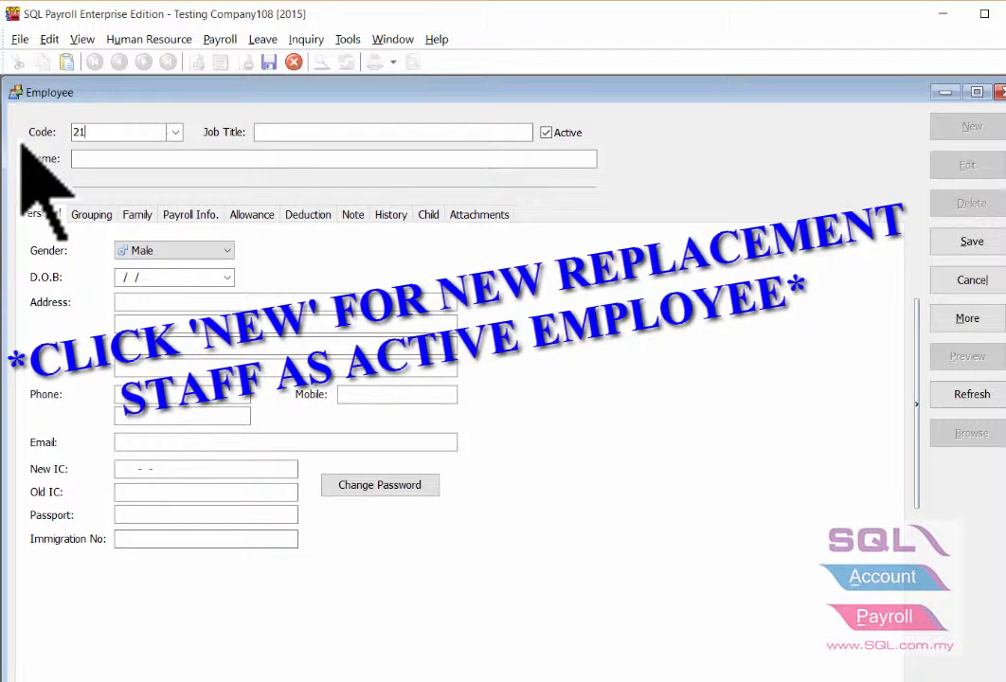
{"action": "type", "text": "A"}
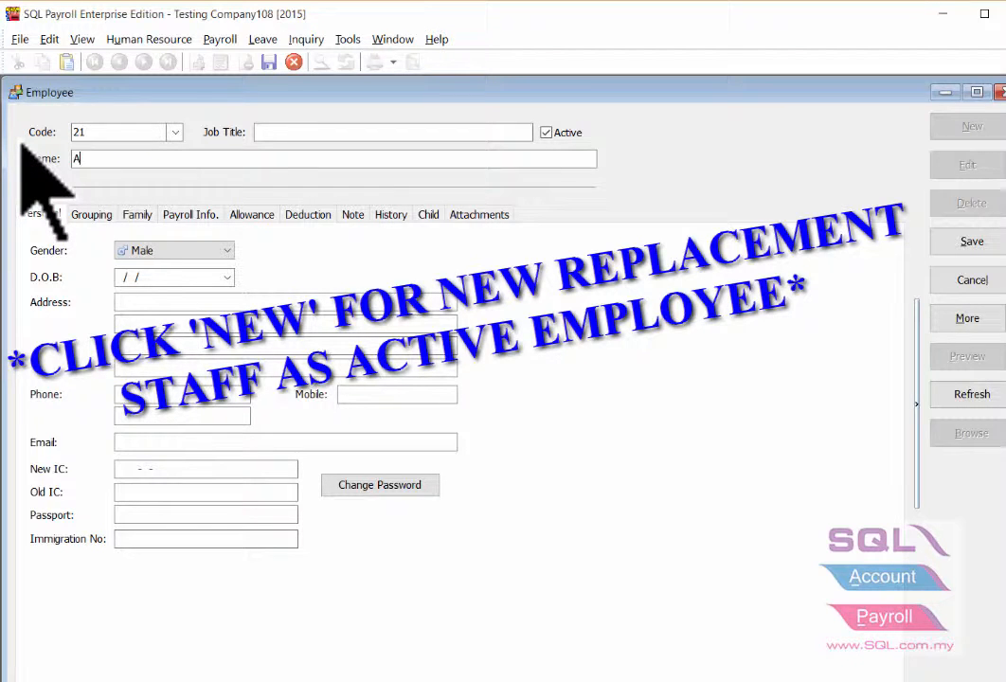
{"action": "type", "text": "LI"}
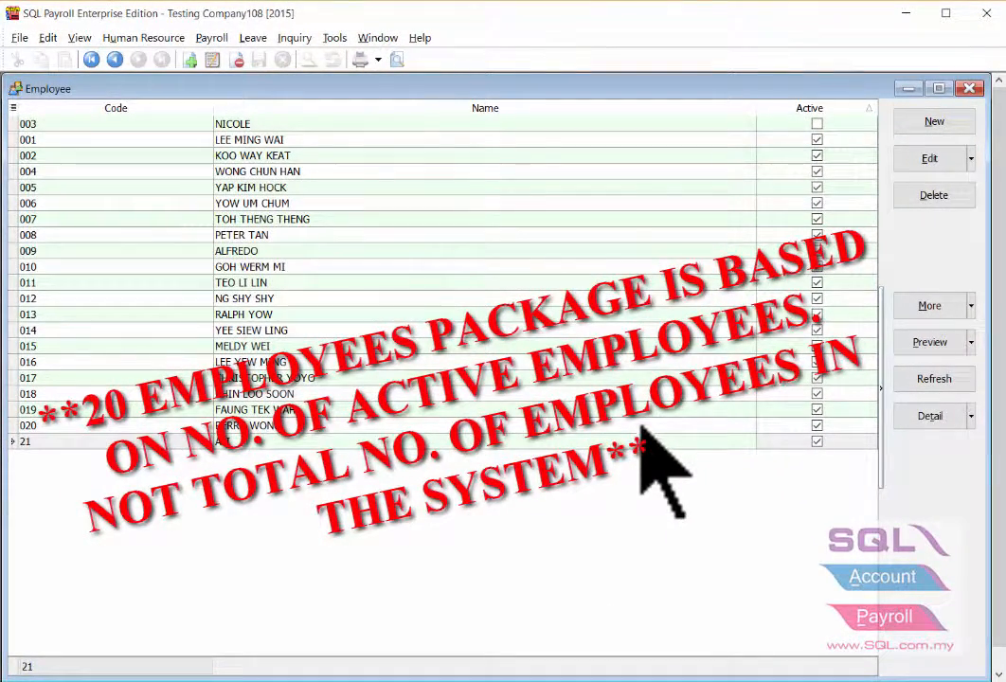
- Filter the Active column of the employee list to True
{"action": "left_click", "coordinate": [869, 108]}
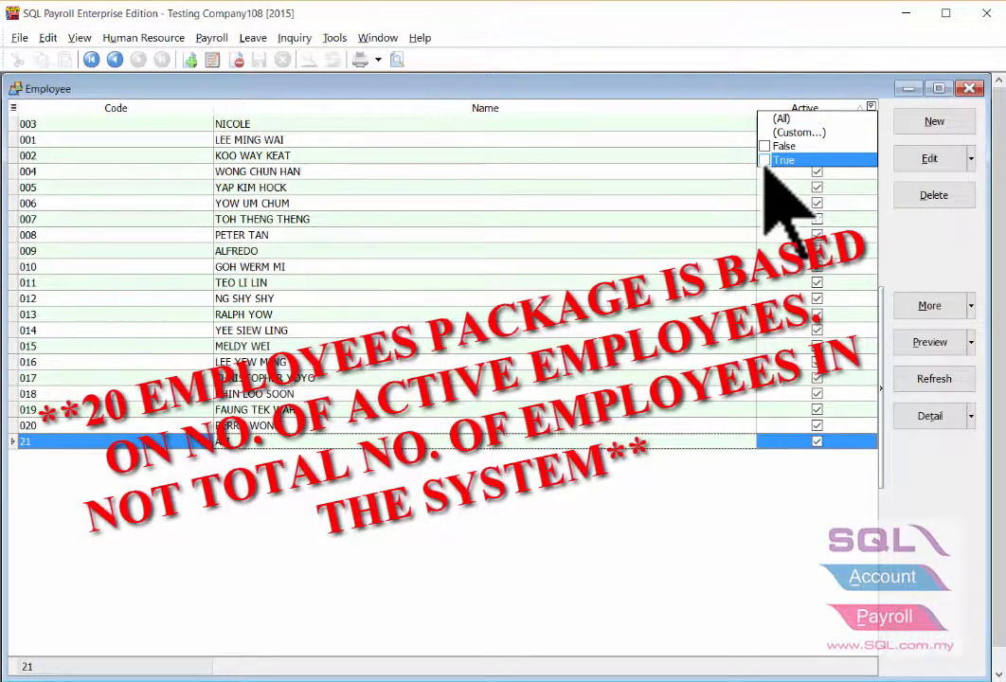
{"action": "left_click", "coordinate": [785, 159]}
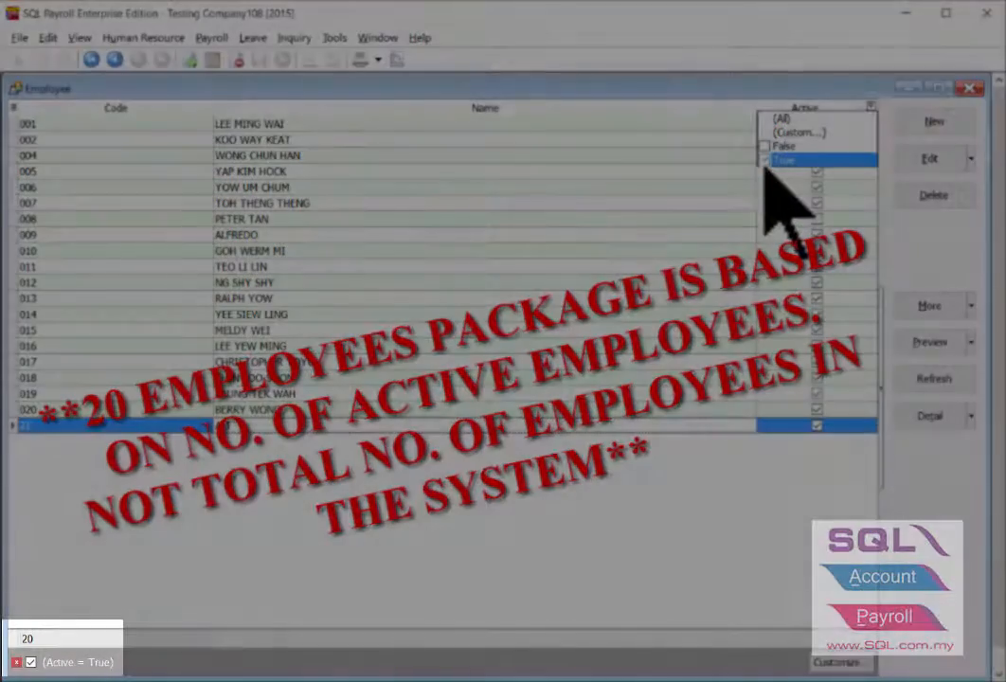